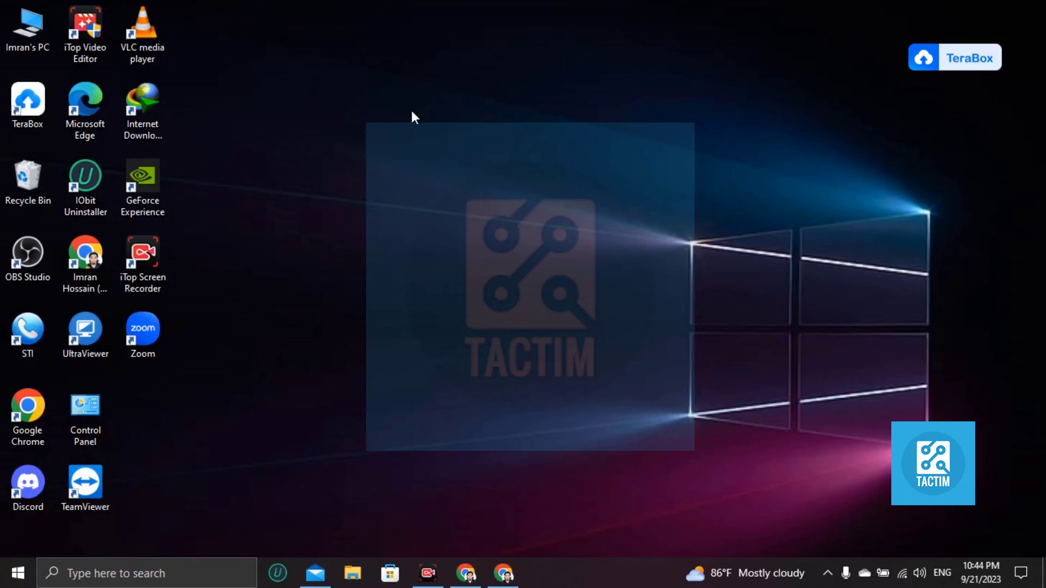
mouse_move(472, 315)
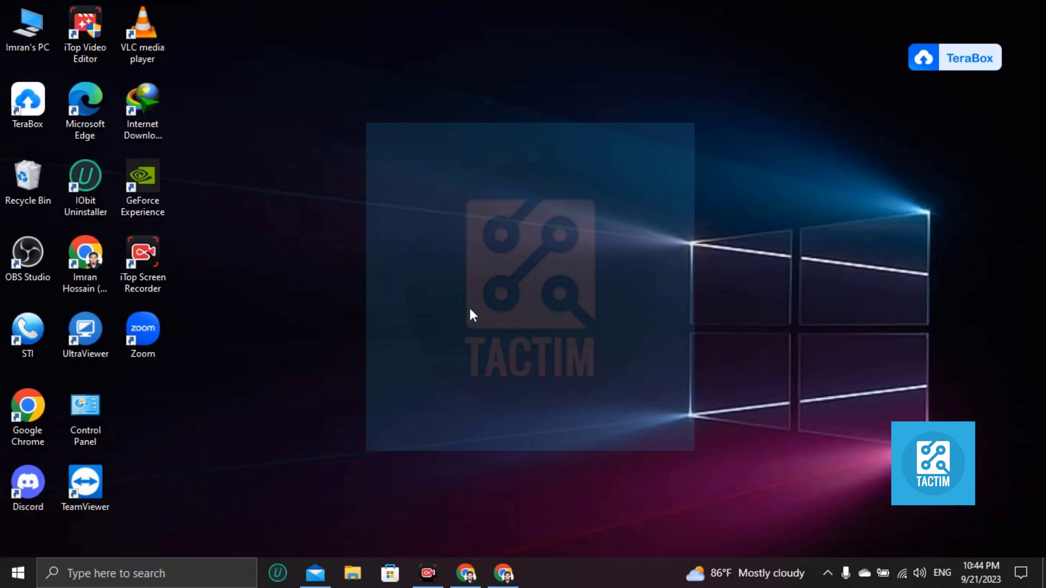
Step: Launch Chrome and reach the Gmail inbox via the Google search result
click(464, 573)
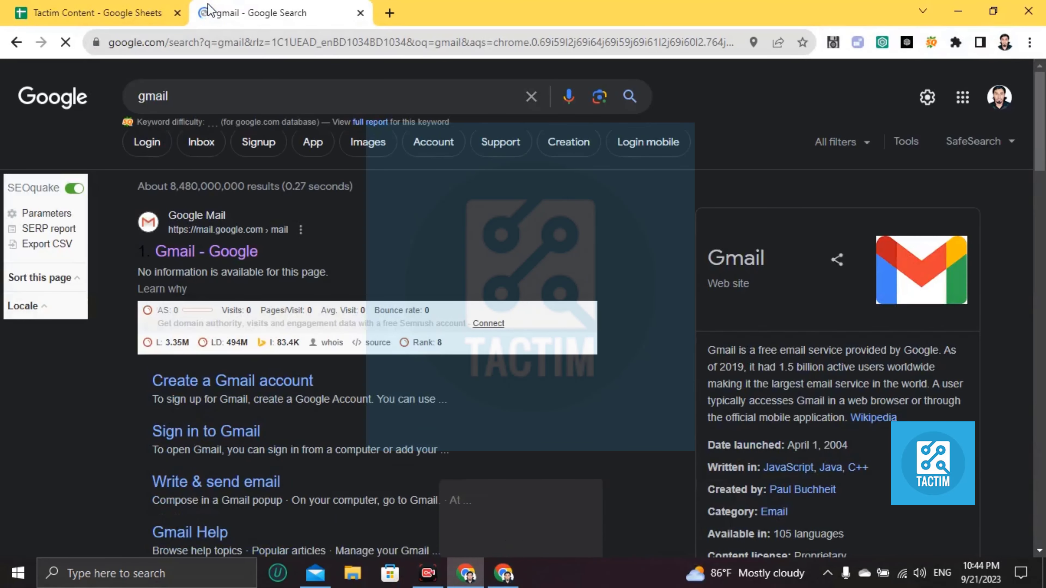
click(206, 251)
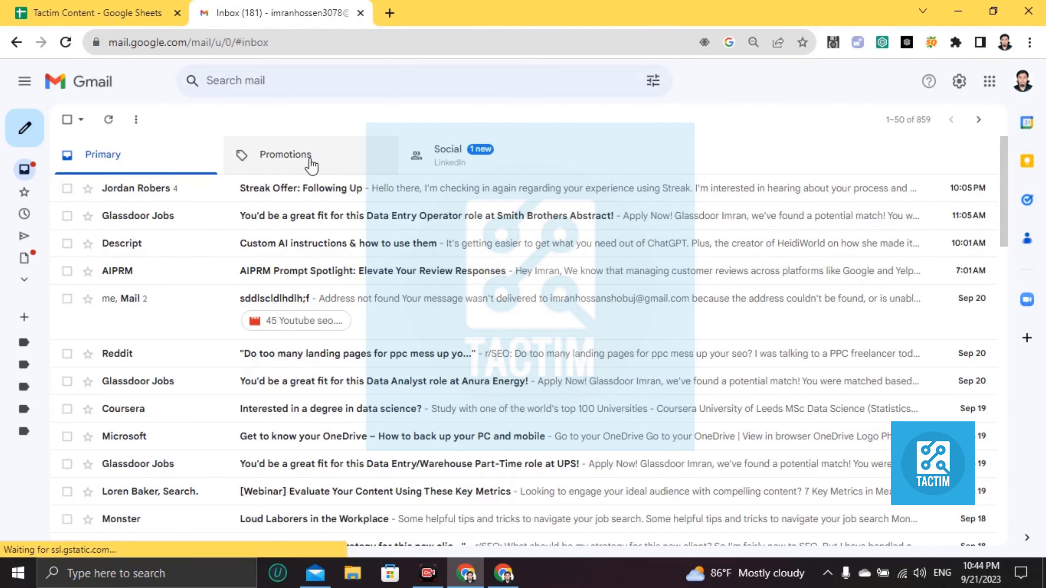
mouse_move(295, 168)
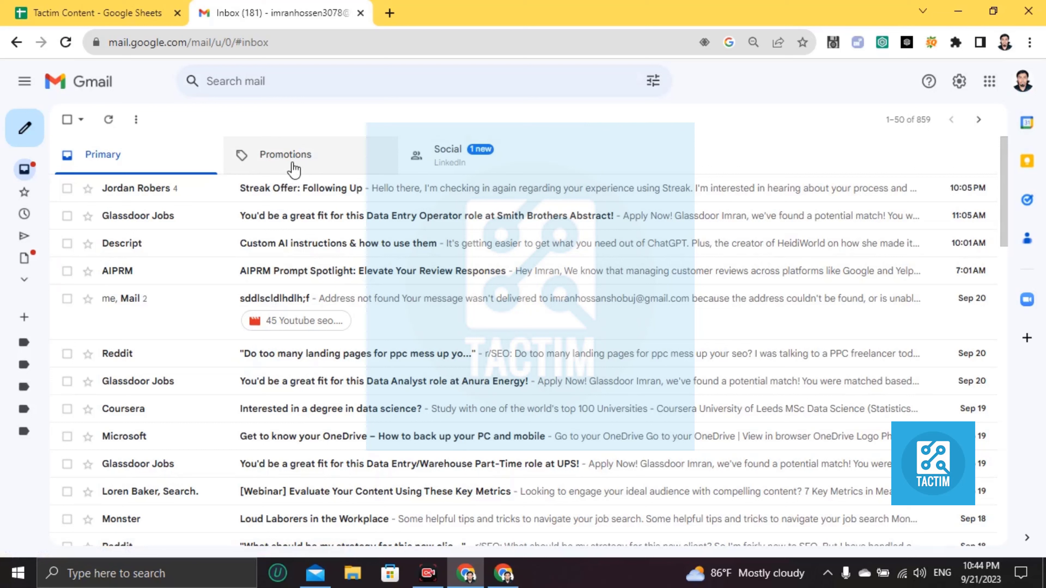
mouse_move(442, 163)
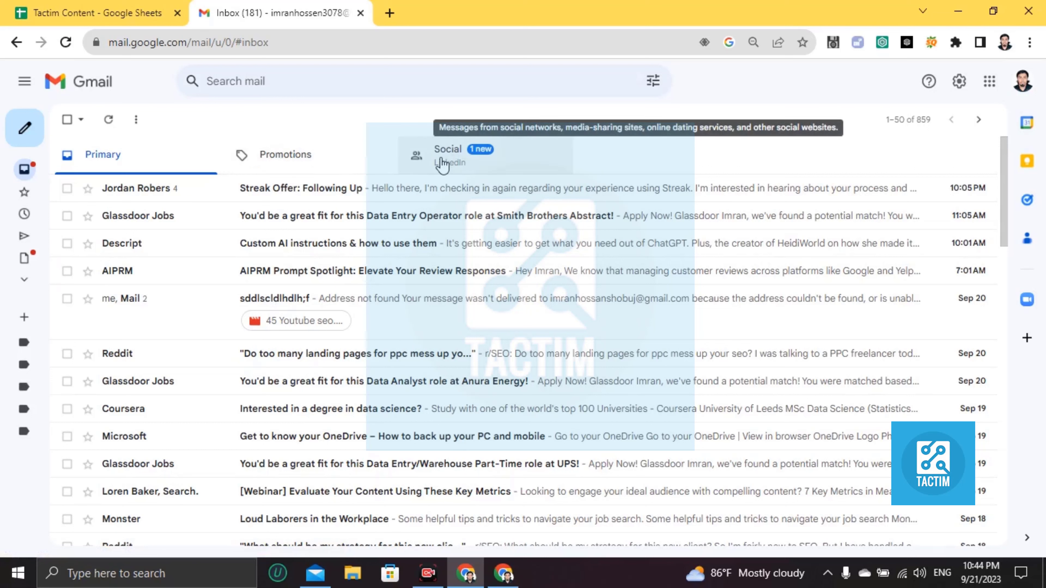
mouse_move(285, 154)
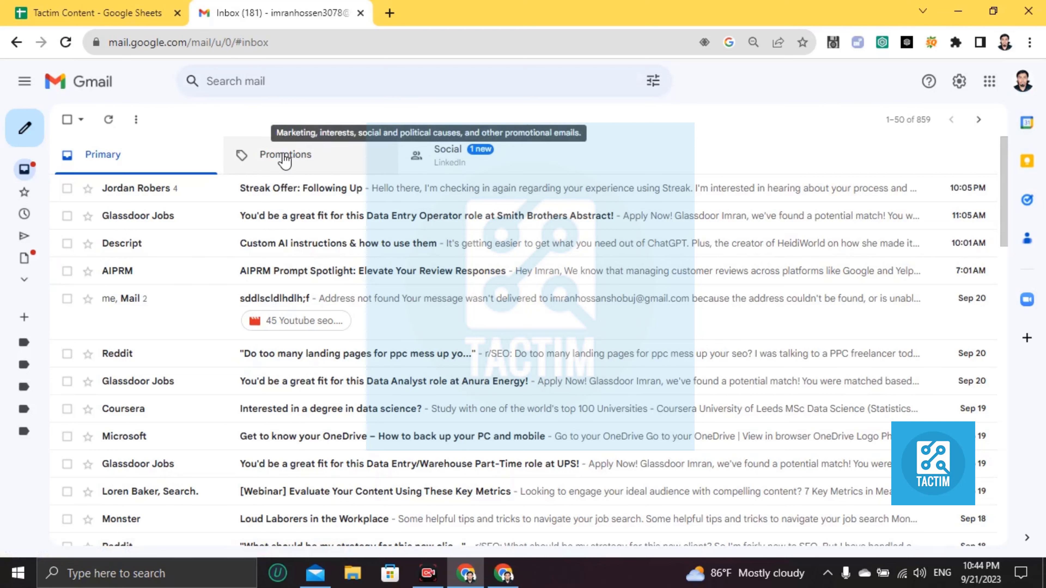
Step: Switch the inbox to the Promotions category listing its 419 marketing conversations
click(285, 155)
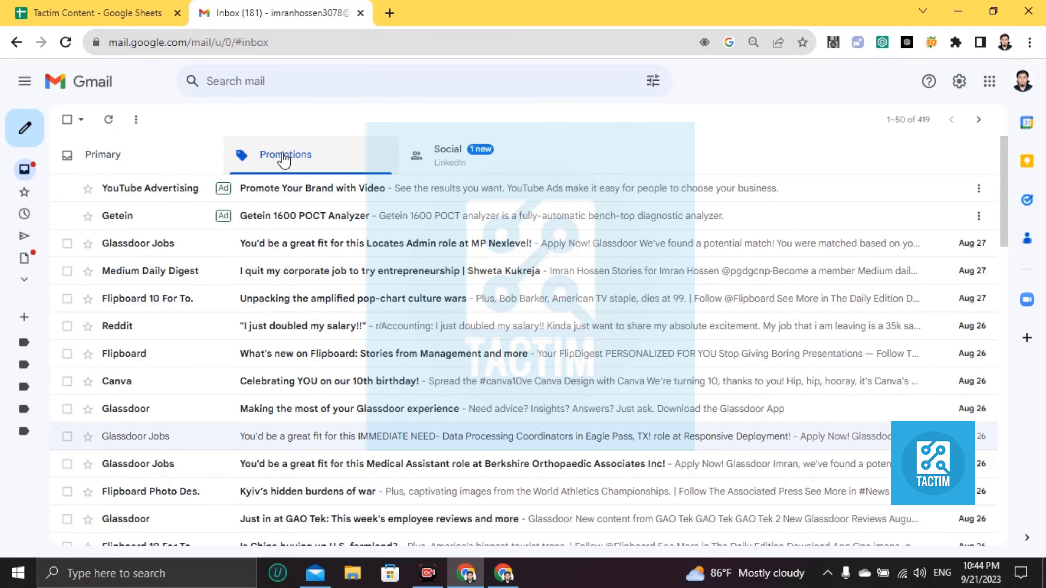
scroll(down, 3)
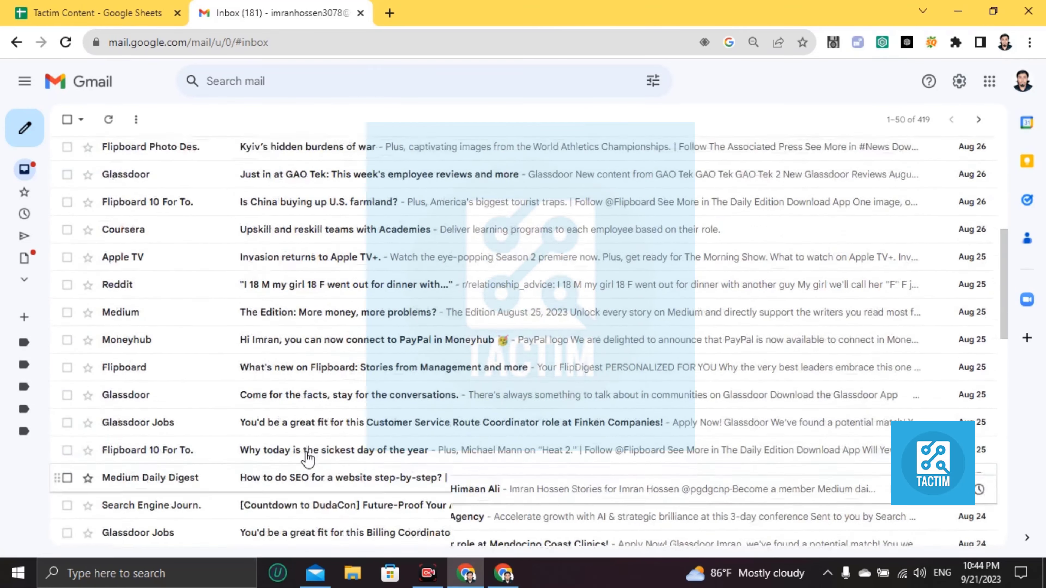
click(285, 154)
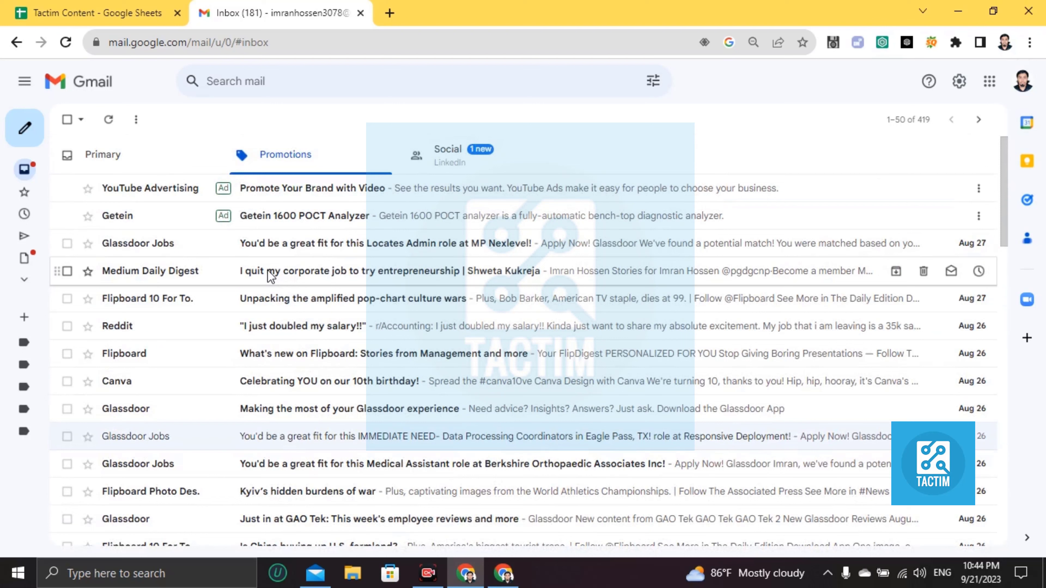
mouse_move(222, 462)
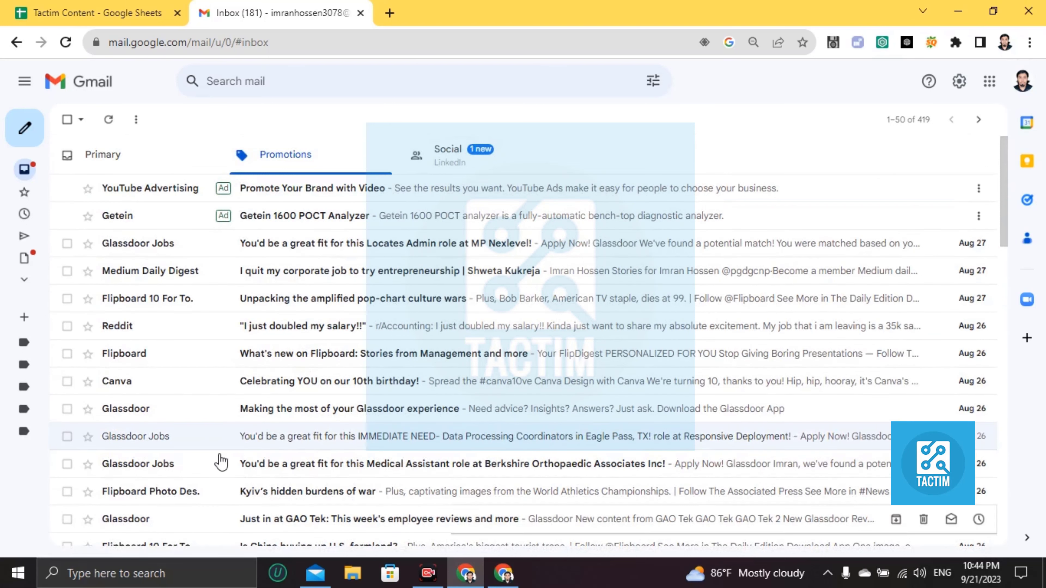
mouse_move(66, 137)
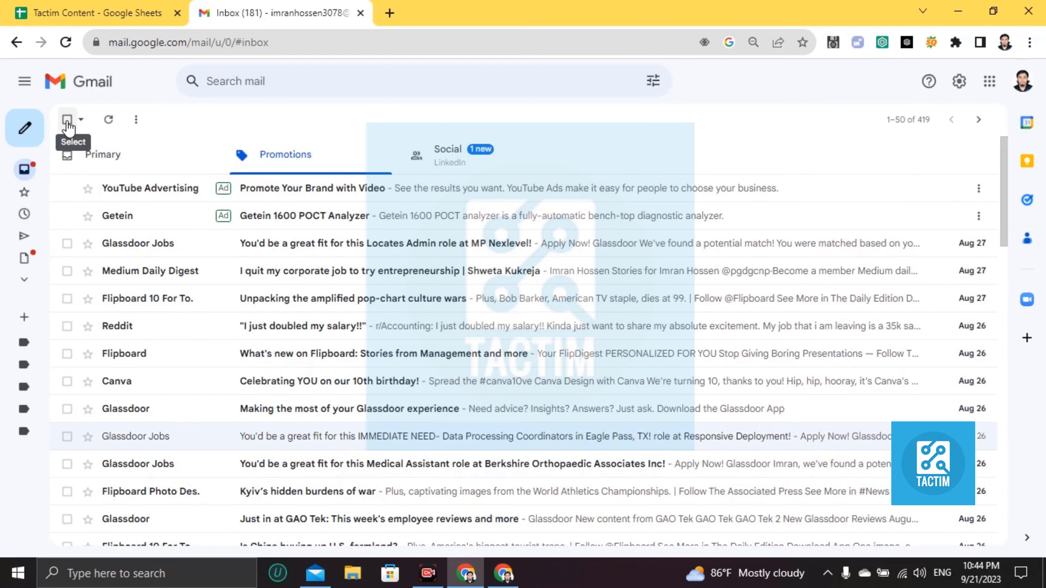
Step: Select every conversation on the page, extend to all 419 in Promotions, and start deleting them
click(67, 119)
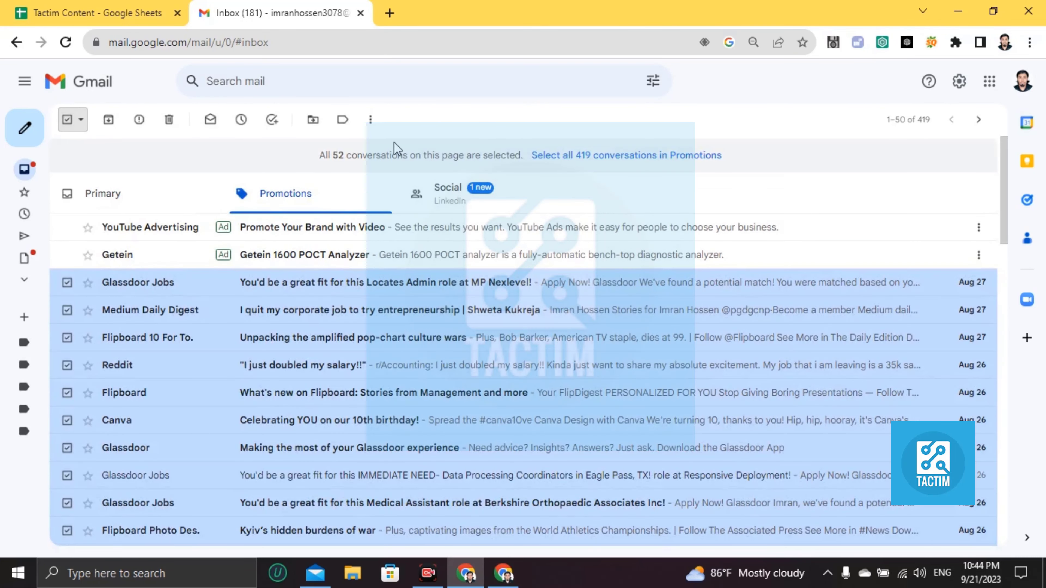
mouse_move(546, 166)
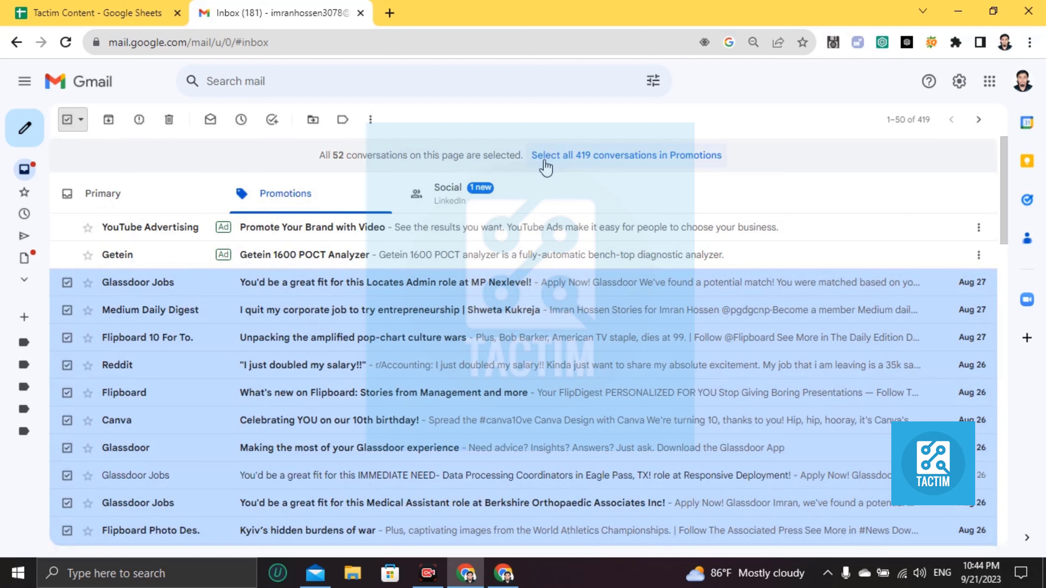
mouse_move(593, 168)
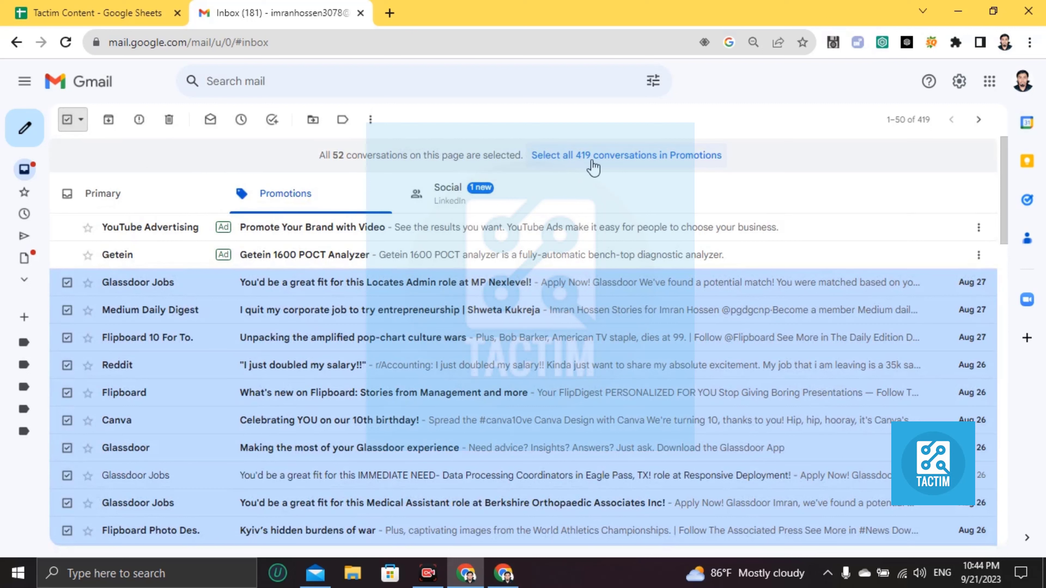
mouse_move(722, 169)
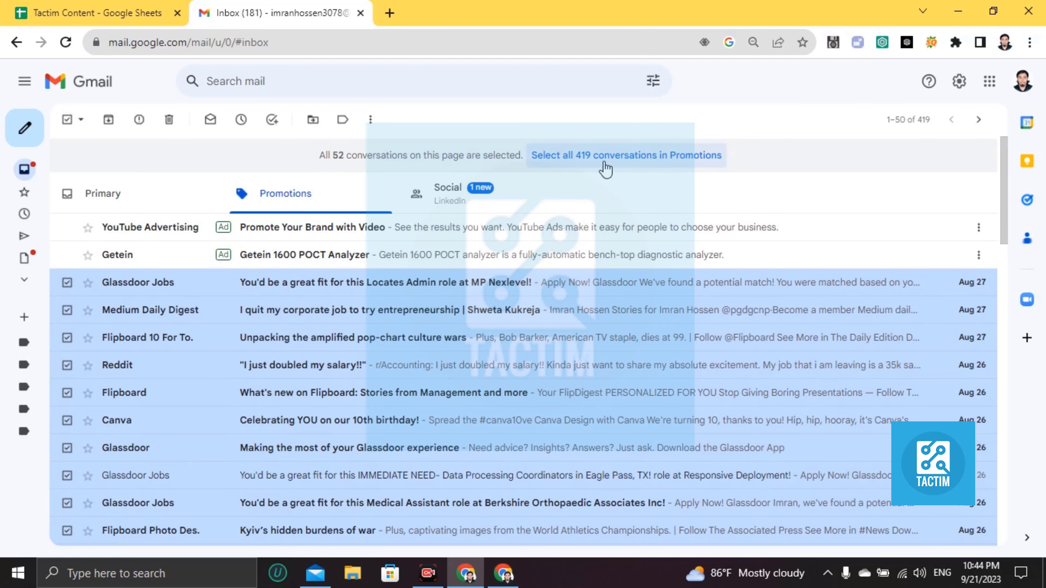
scroll(down, 3)
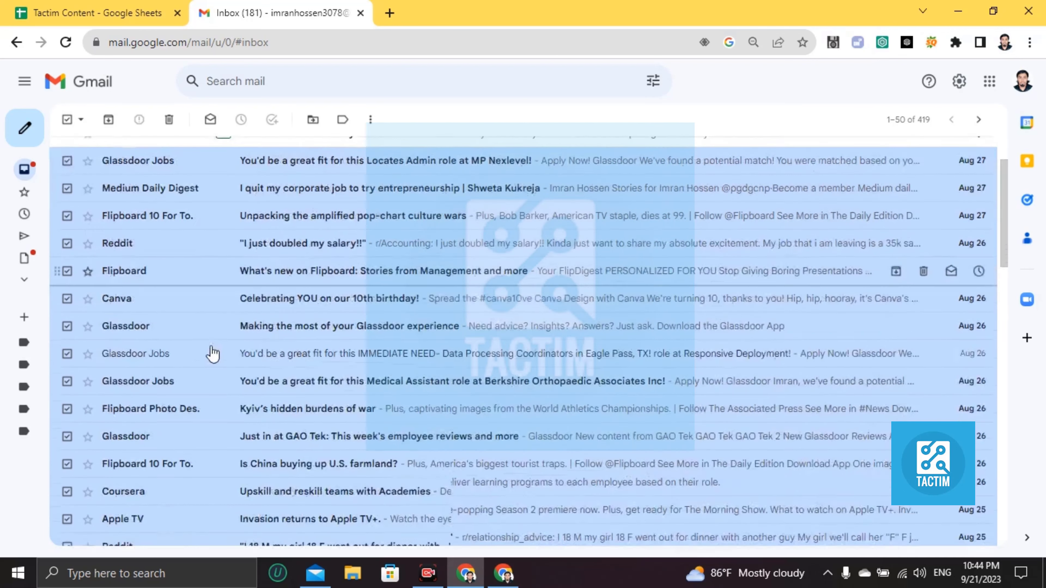
scroll(down, 3)
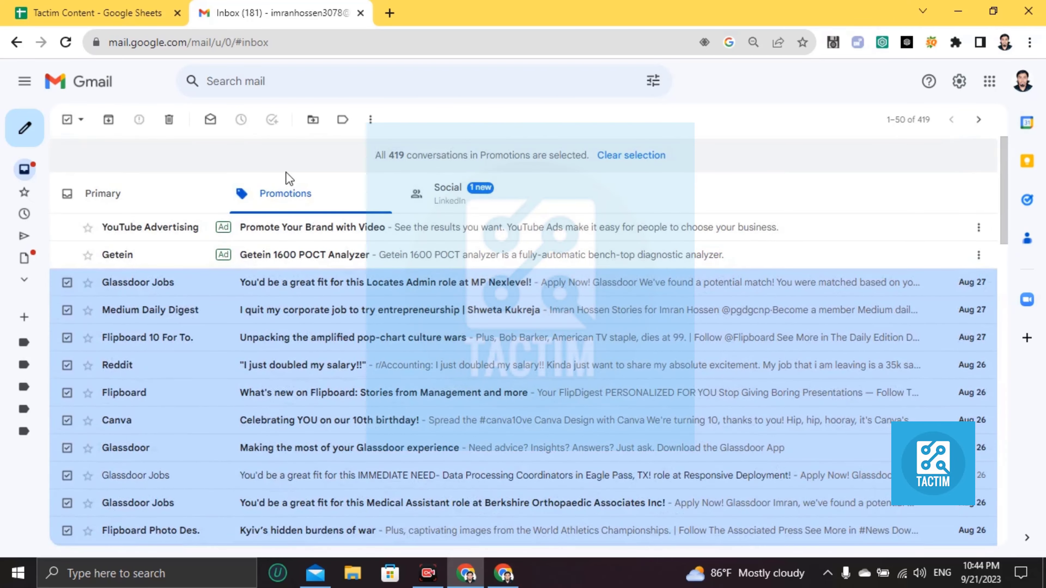
mouse_move(179, 365)
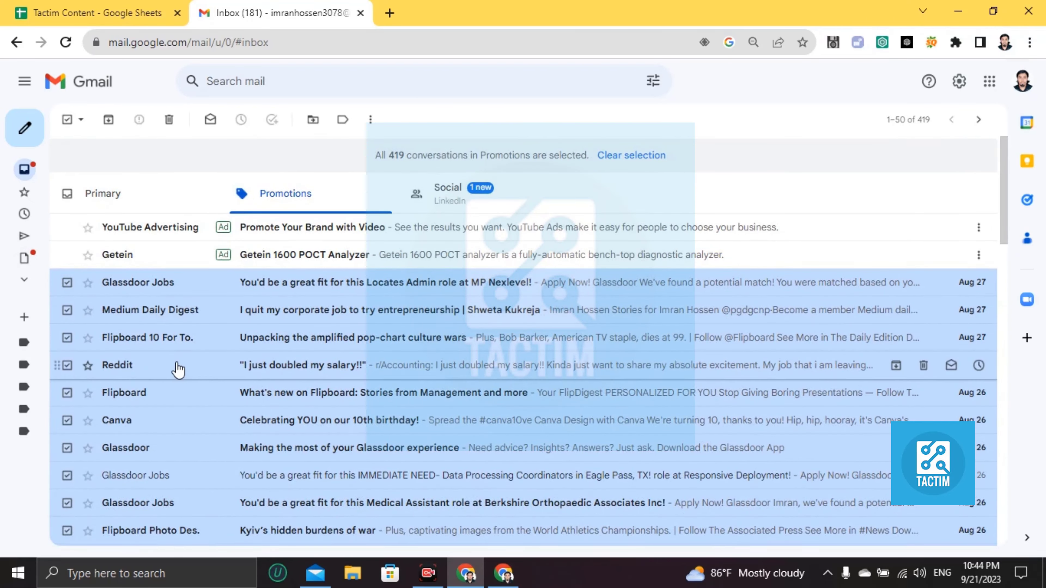
mouse_move(169, 119)
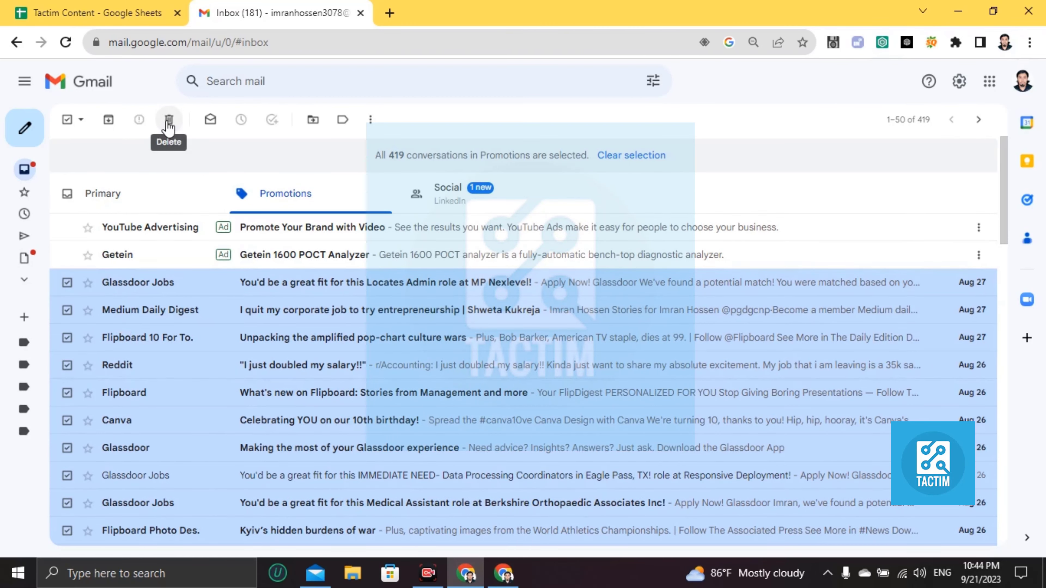
click(169, 119)
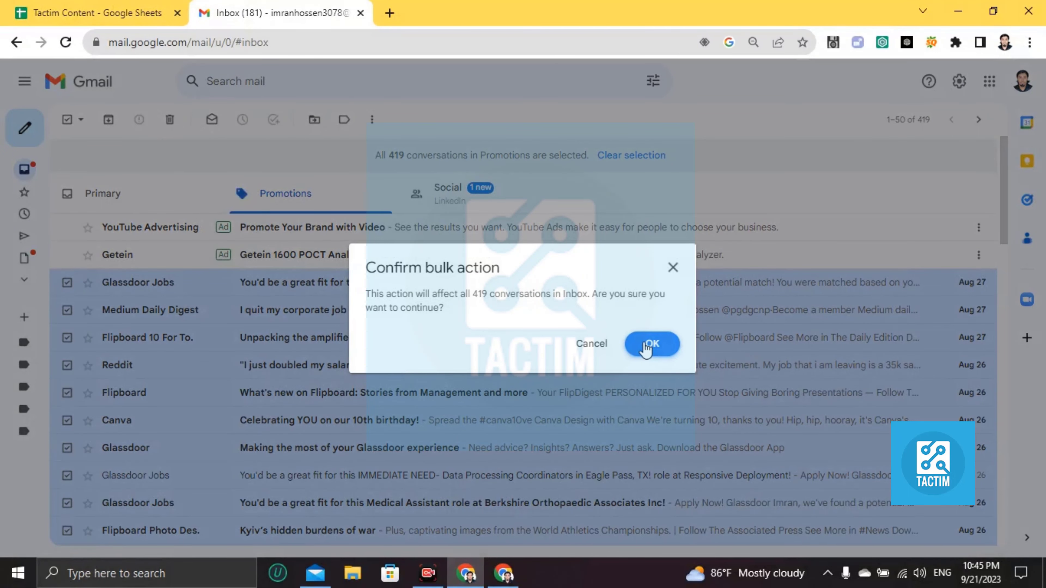
Step: Confirm the bulk deletion of all 419 conversations, leaving 38 listed in Promotions
click(651, 344)
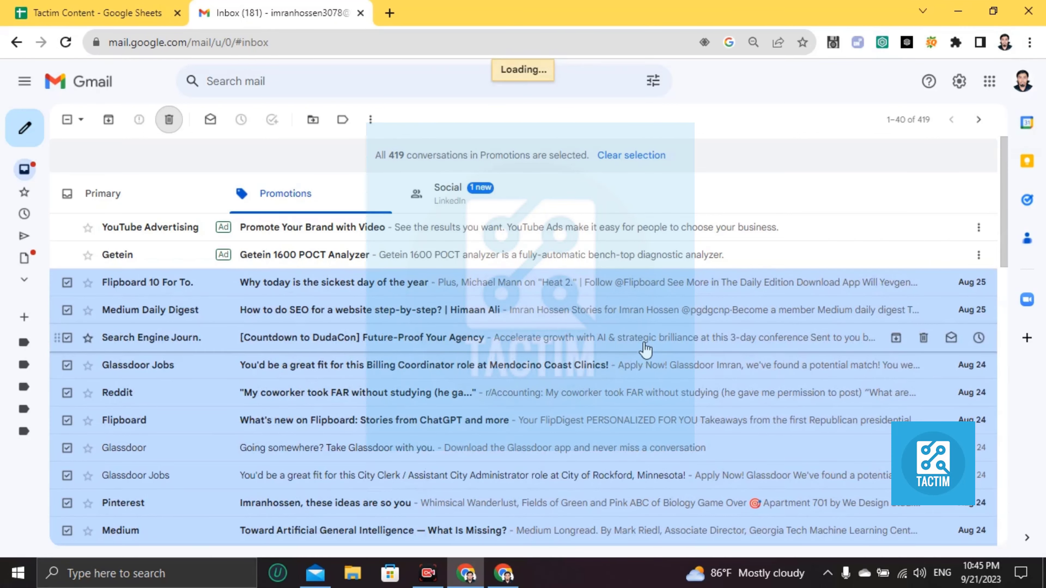
click(168, 119)
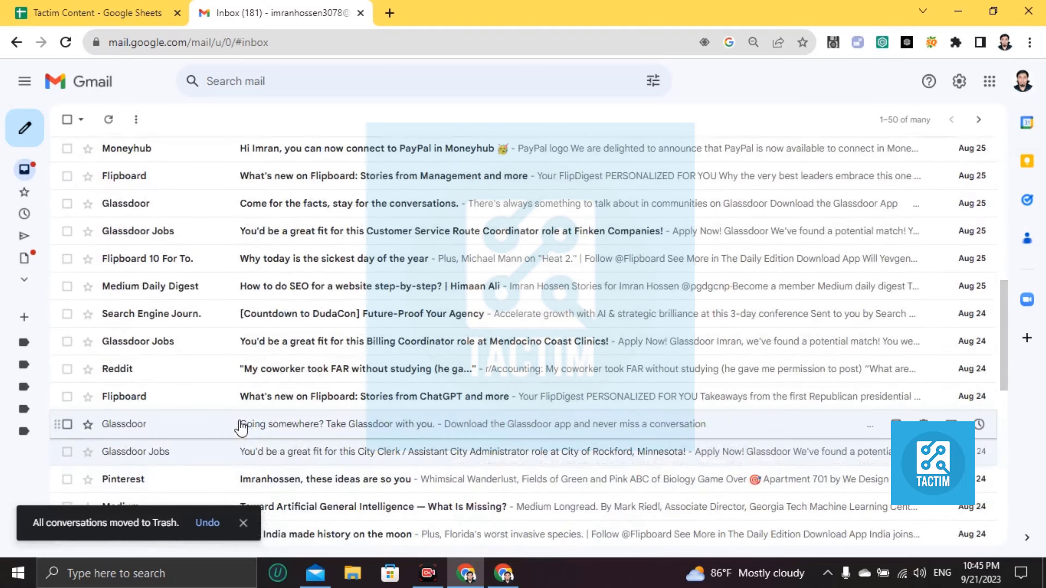
scroll(down, 3)
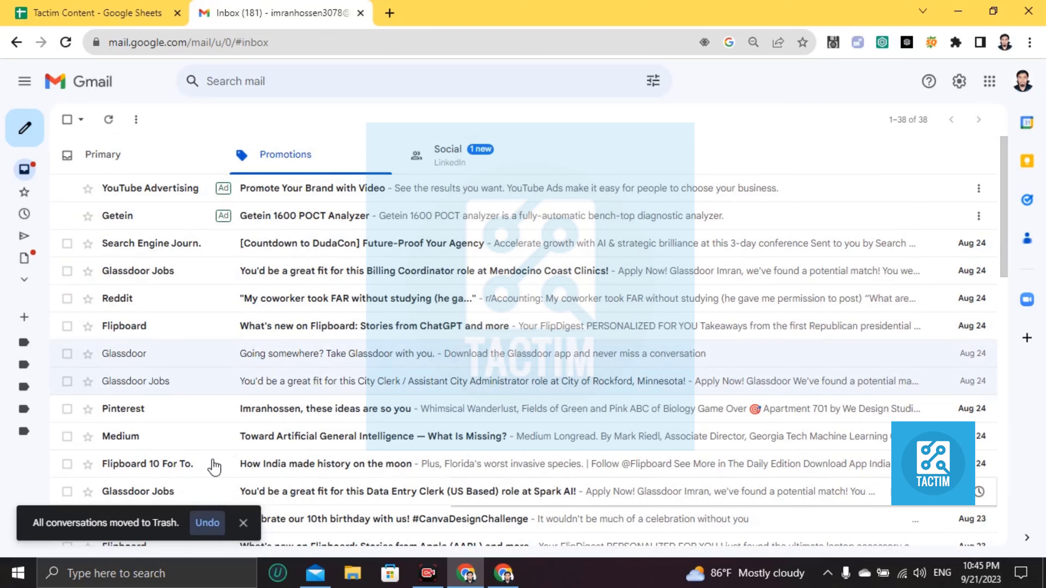
click(108, 120)
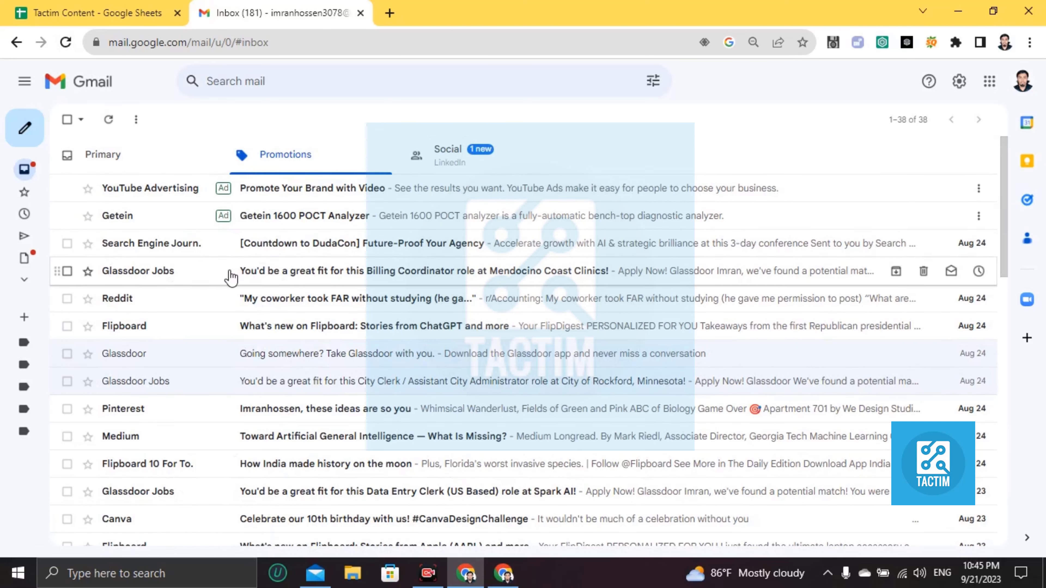
Step: Select the remaining 38 promotional conversations and trash them, emptying the Promotions tab
click(66, 119)
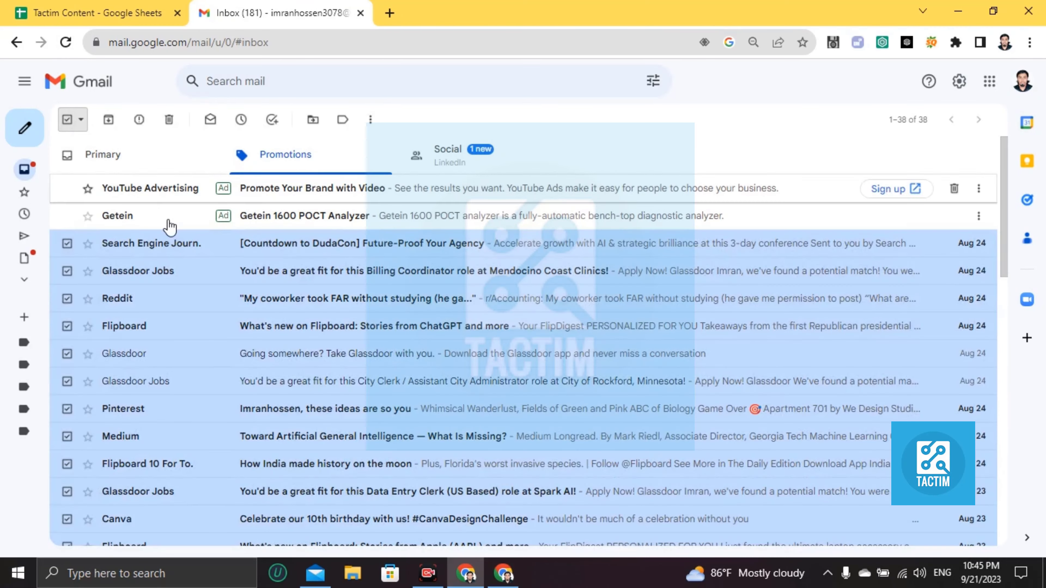
mouse_move(589, 203)
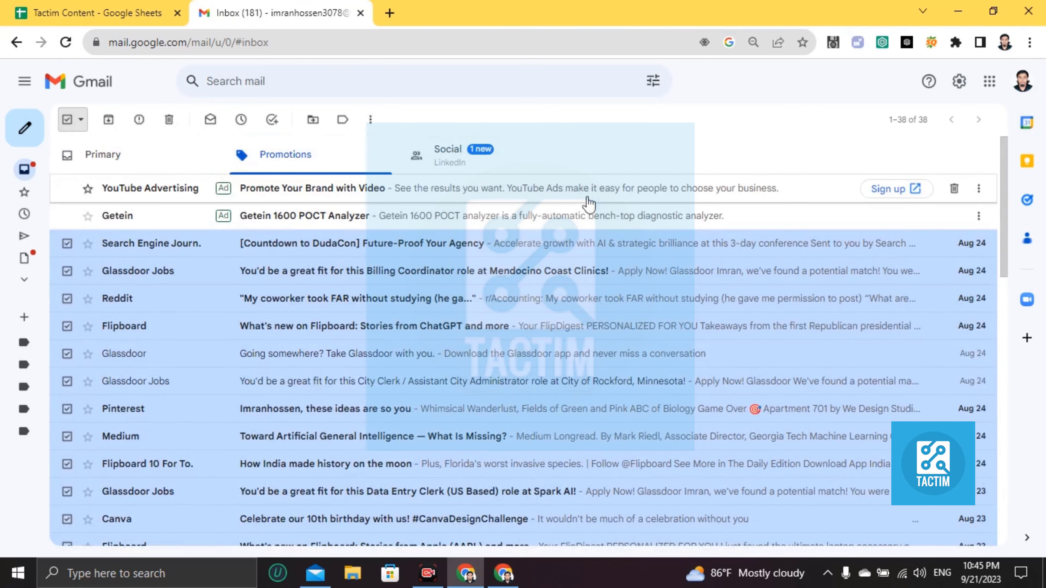
click(907, 119)
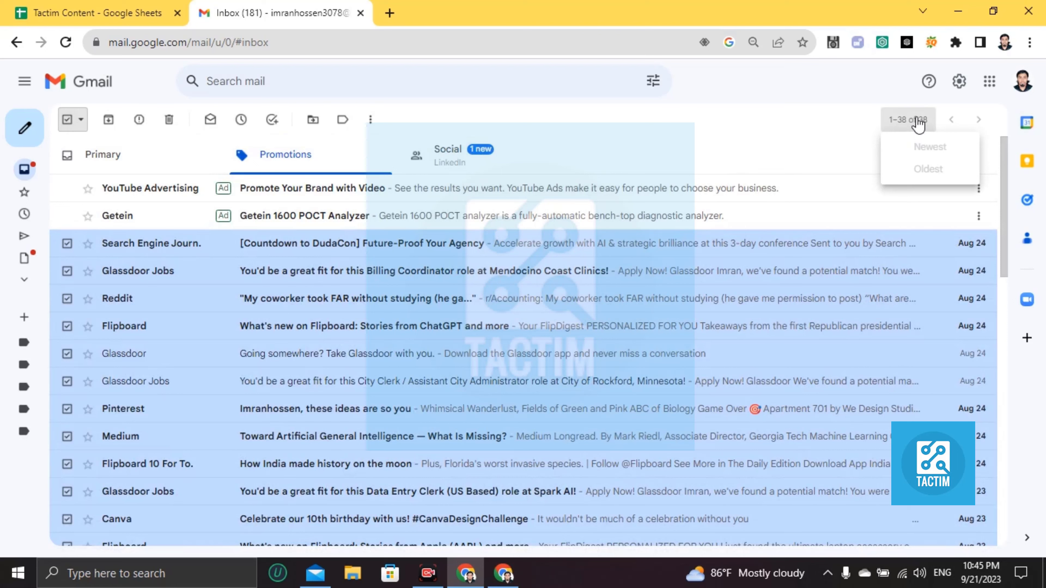
click(169, 119)
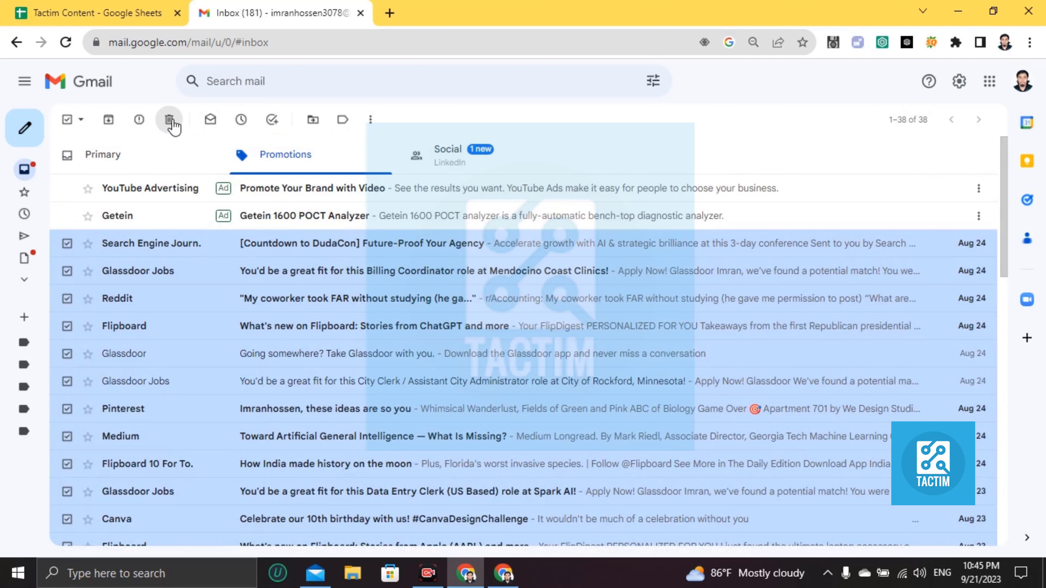
click(170, 120)
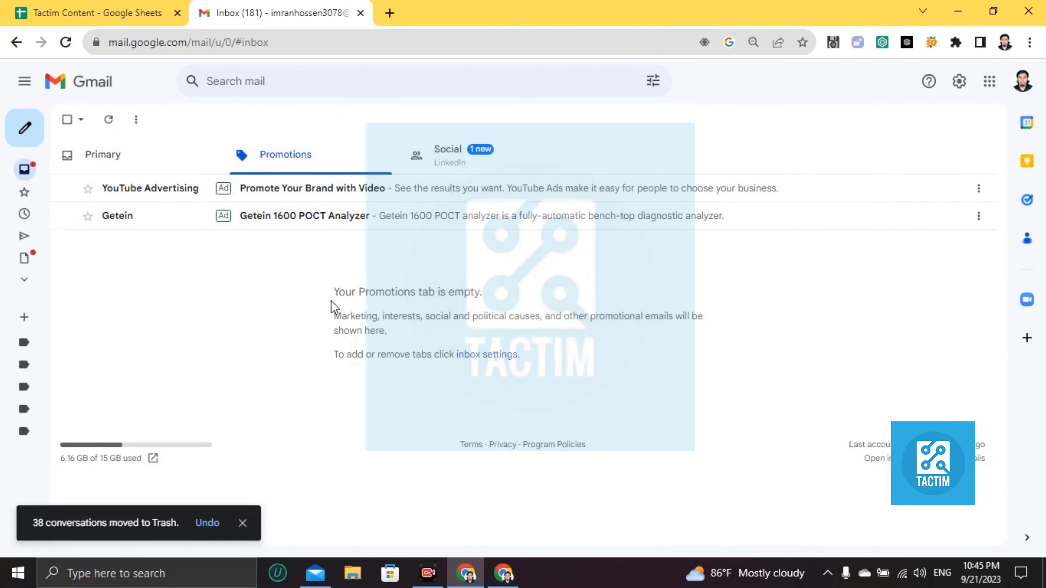
mouse_move(152, 256)
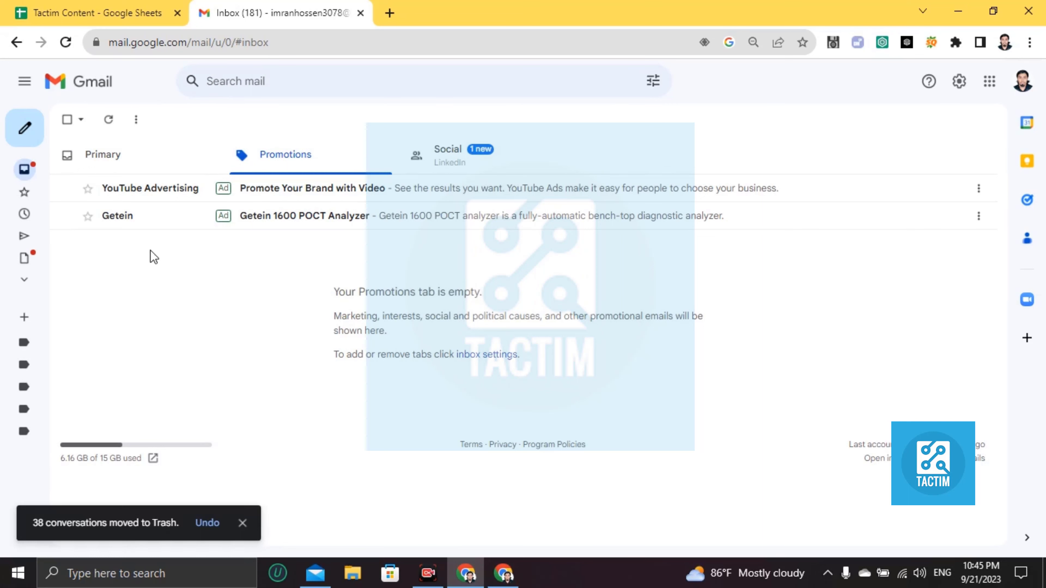
mouse_move(238, 384)
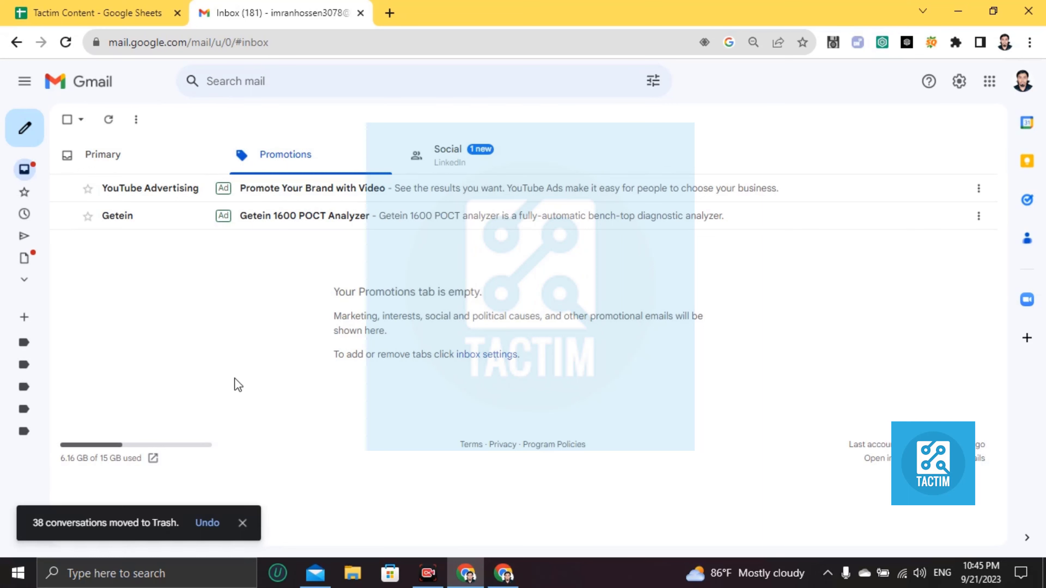
mouse_move(257, 432)
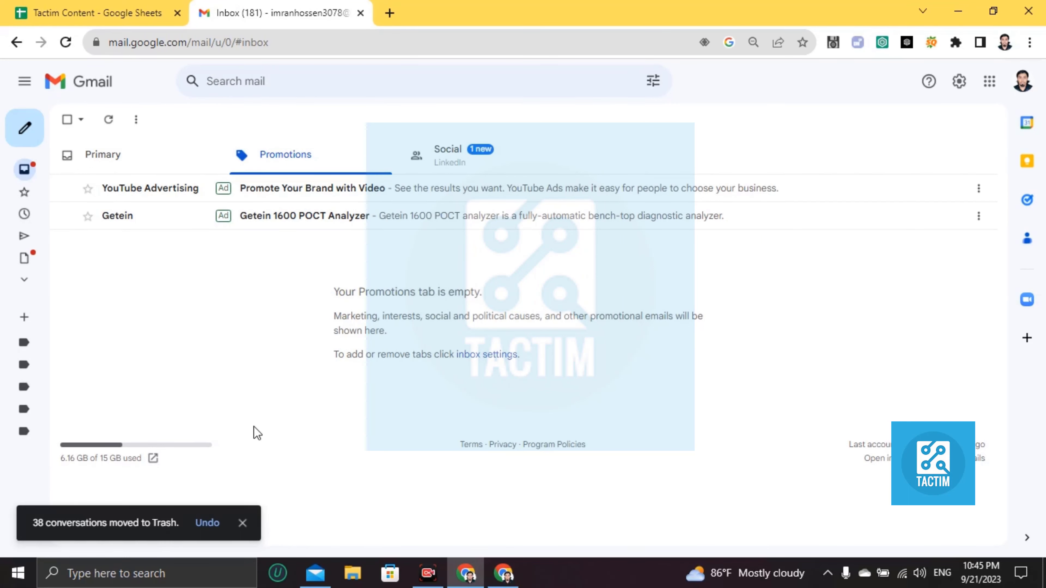